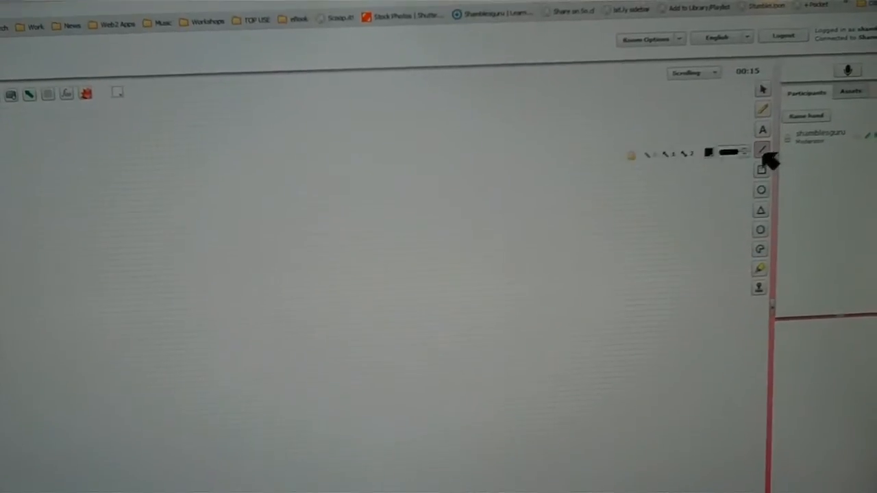
Draw a thick black line across the top of the Scribblar whiteboard
drag(233, 98, 349, 137)
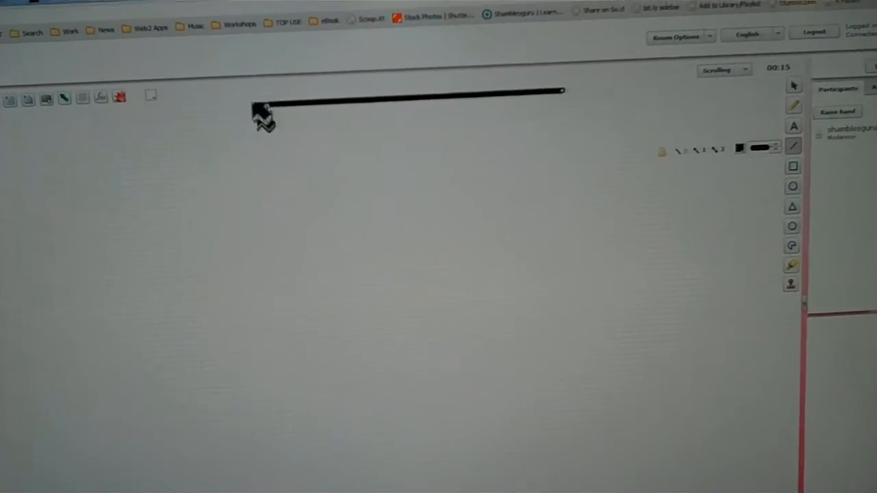
drag(281, 120, 267, 226)
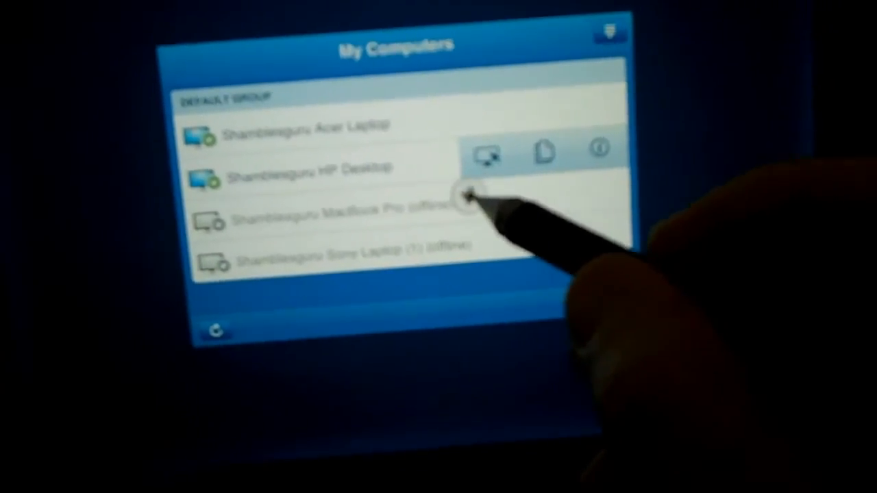
Connect remotely to the HP Desktop to reach its personal password prompt
click(486, 152)
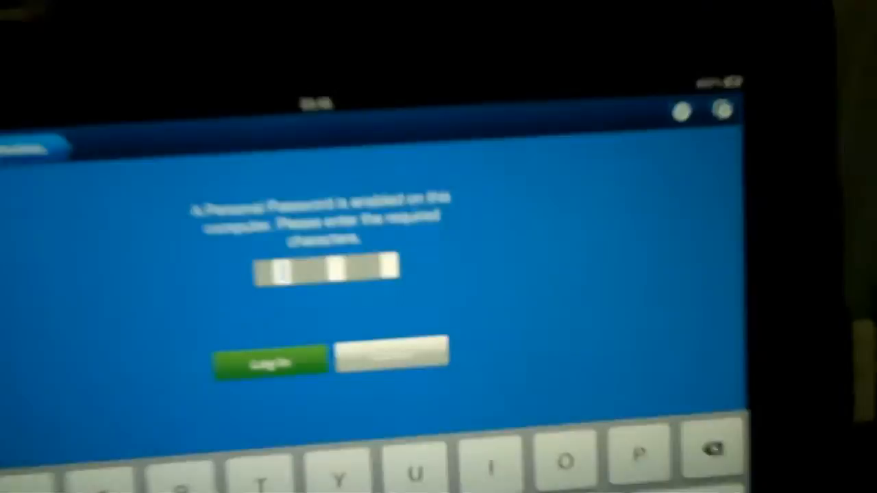